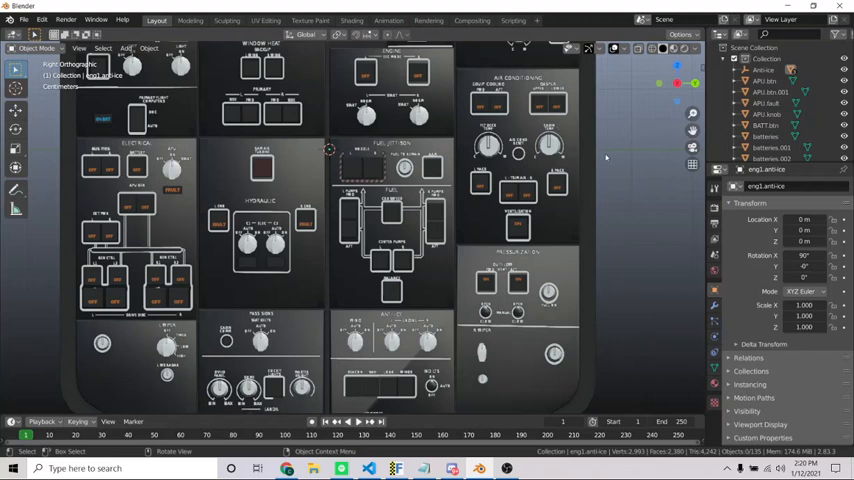
mouse_move(604, 156)
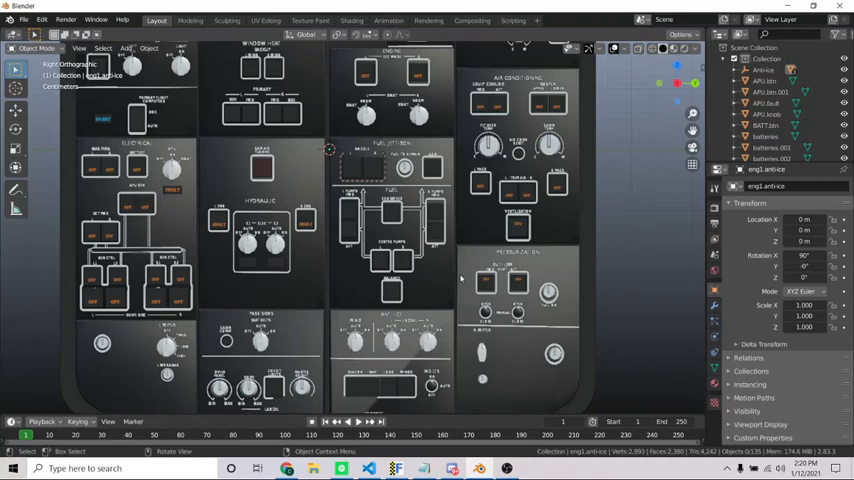
- Scroll the Outliner to reveal the overhead panel collection's grouped objects and children
scroll(down, 3)
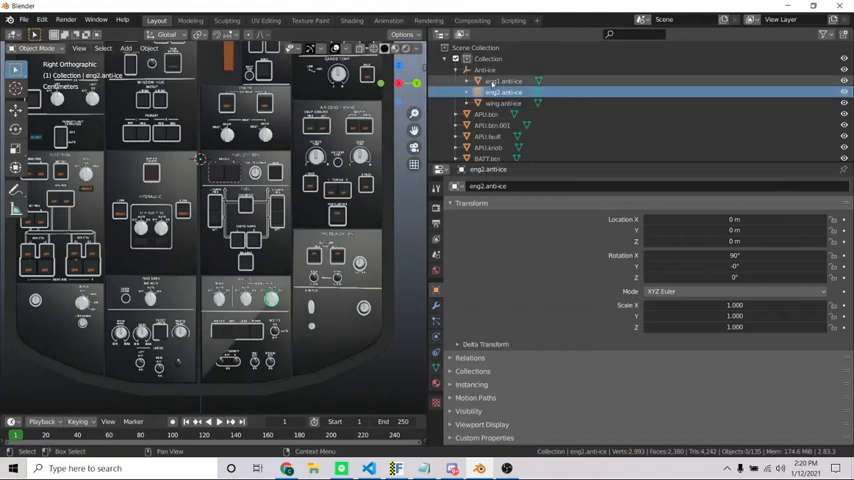
- Select two panel group objects in the Outliner to focus the upper-left panels
click(504, 104)
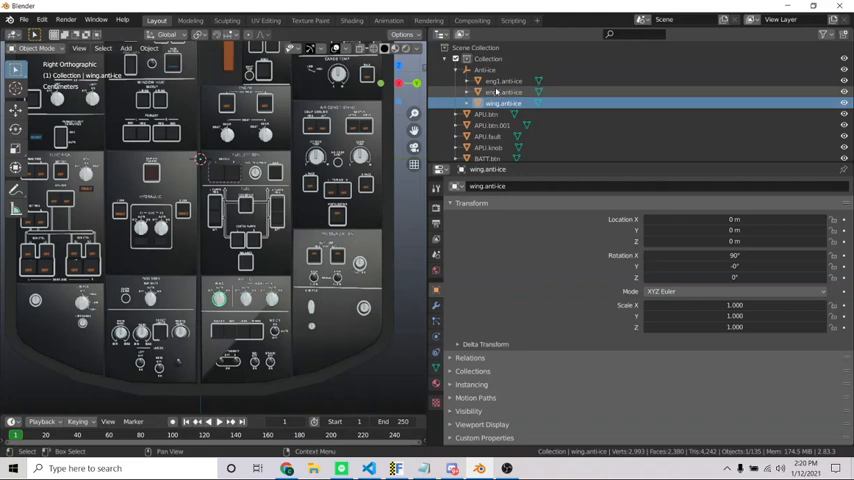
click(504, 80)
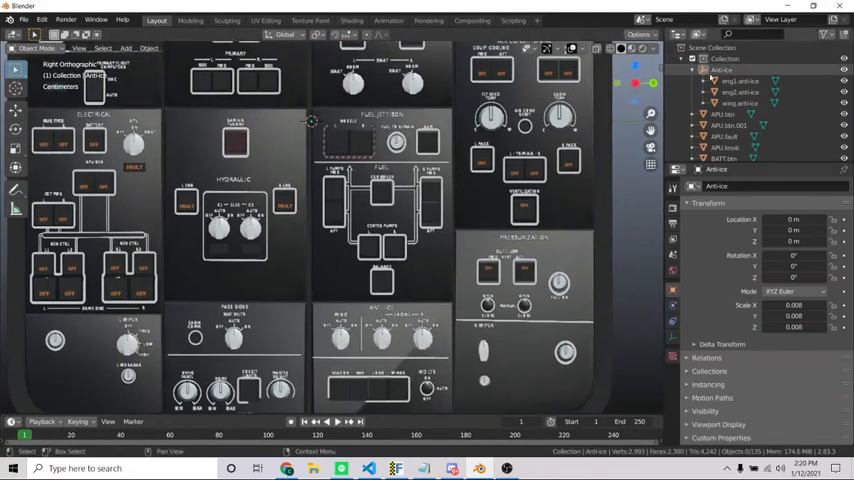
click(126, 48)
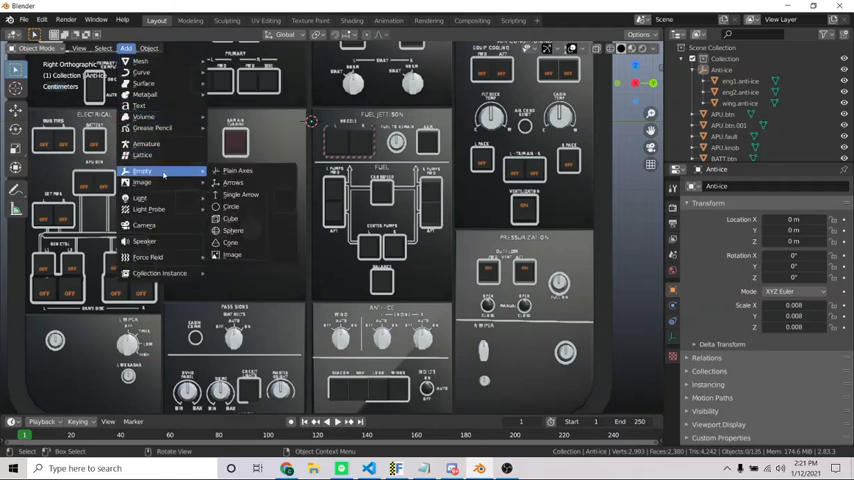
mouse_move(236, 220)
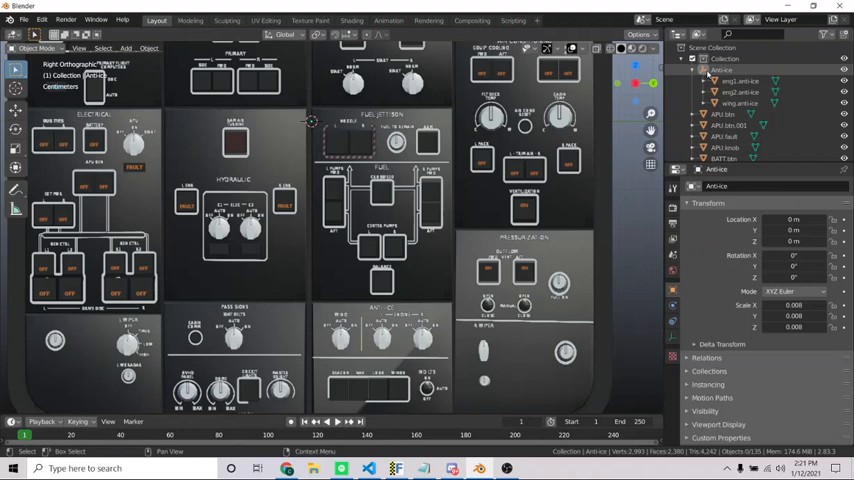
click(738, 80)
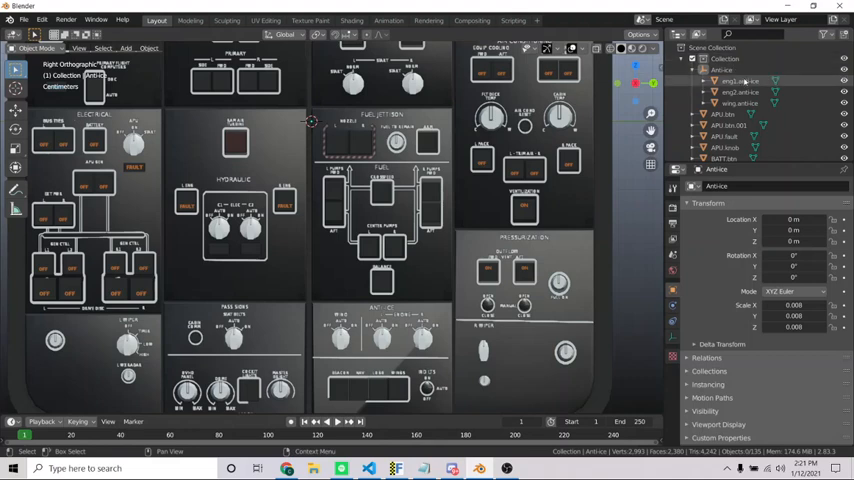
click(740, 80)
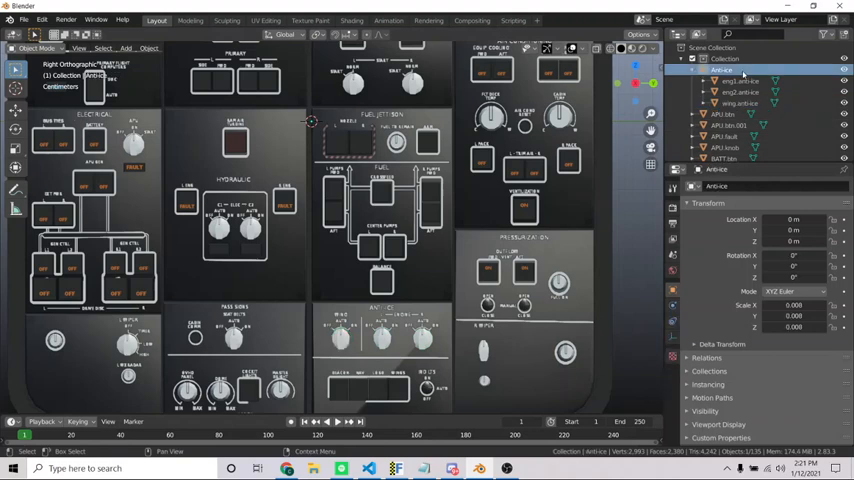
mouse_move(740, 72)
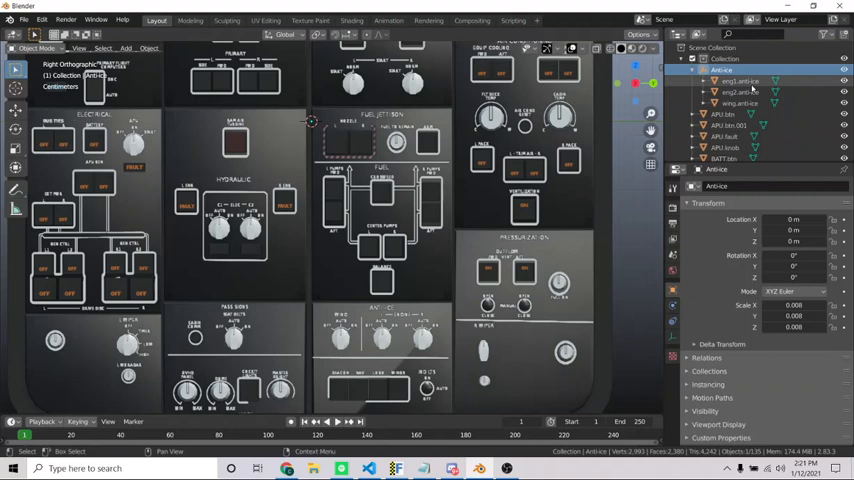
click(724, 126)
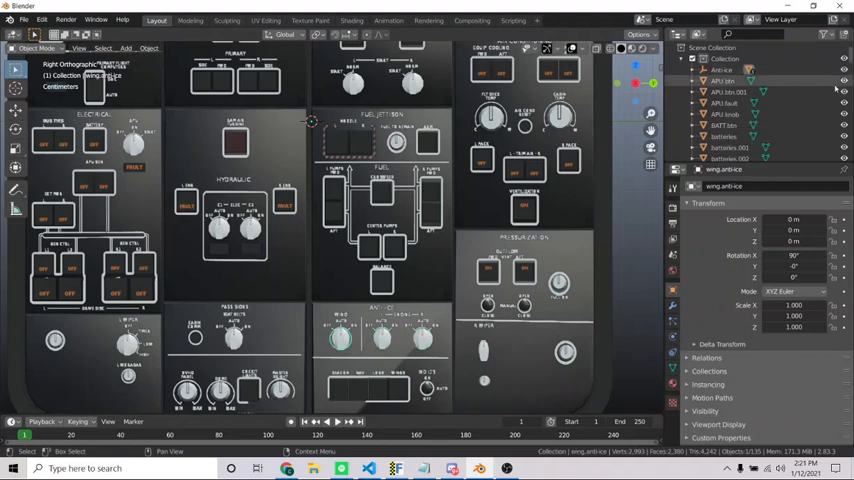
scroll(down, 3)
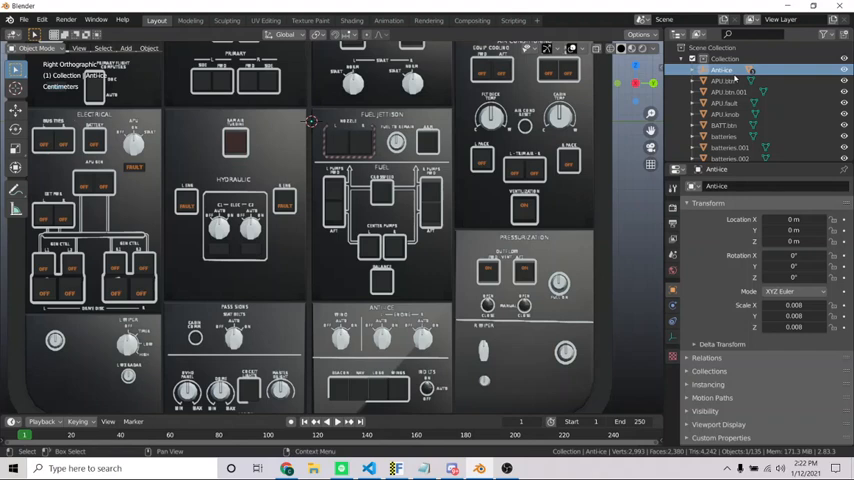
mouse_move(736, 80)
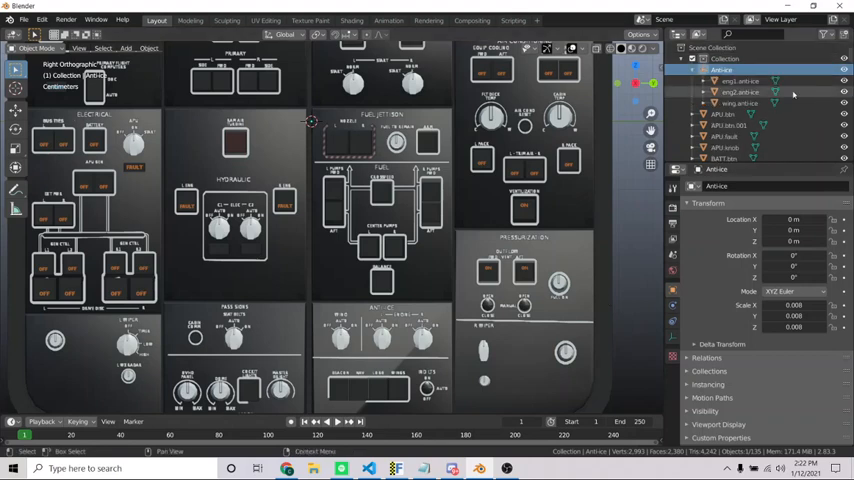
click(740, 92)
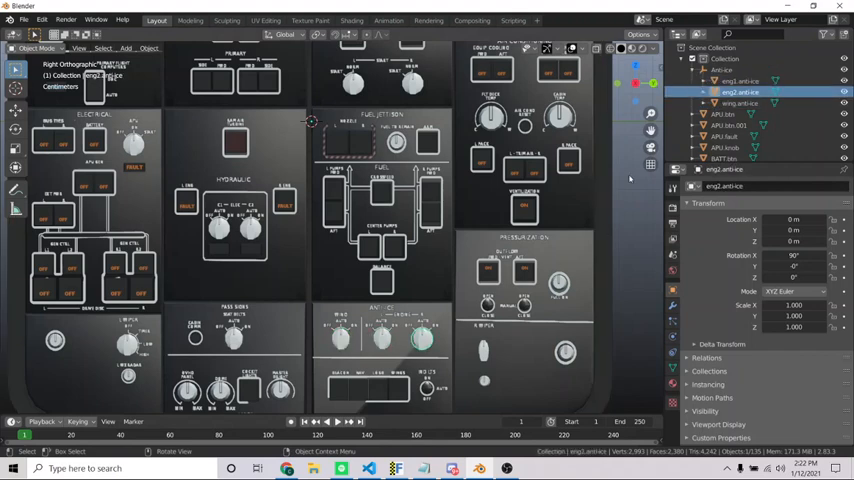
click(692, 70)
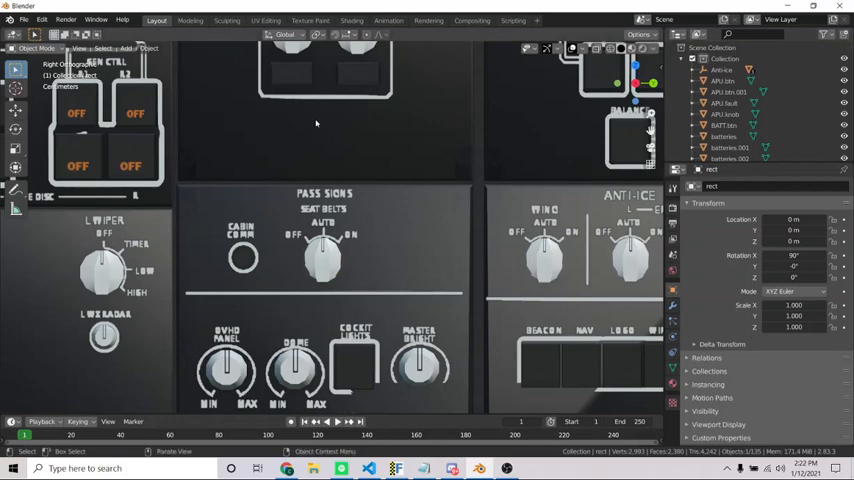
mouse_move(432, 224)
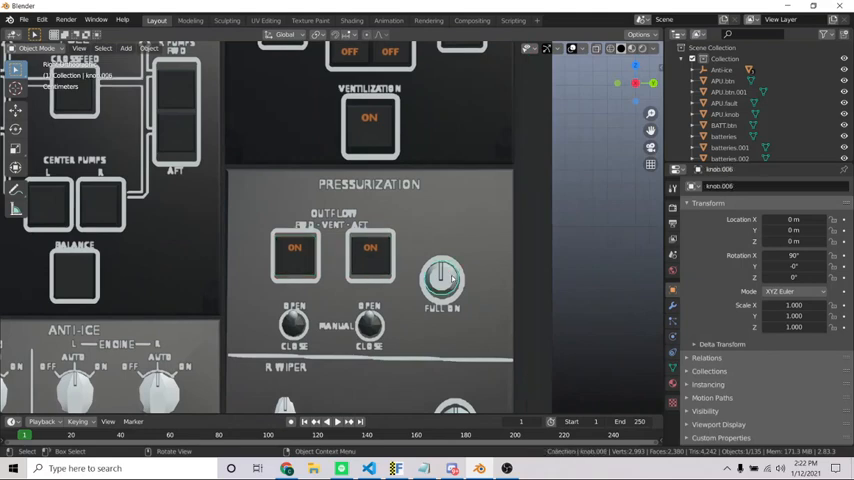
- Select a switch on the Pressurization panel in the viewport
click(440, 278)
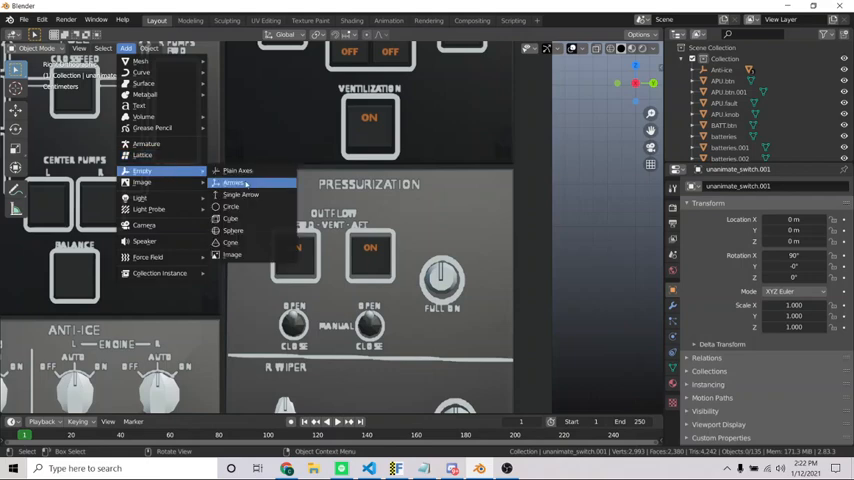
mouse_move(238, 172)
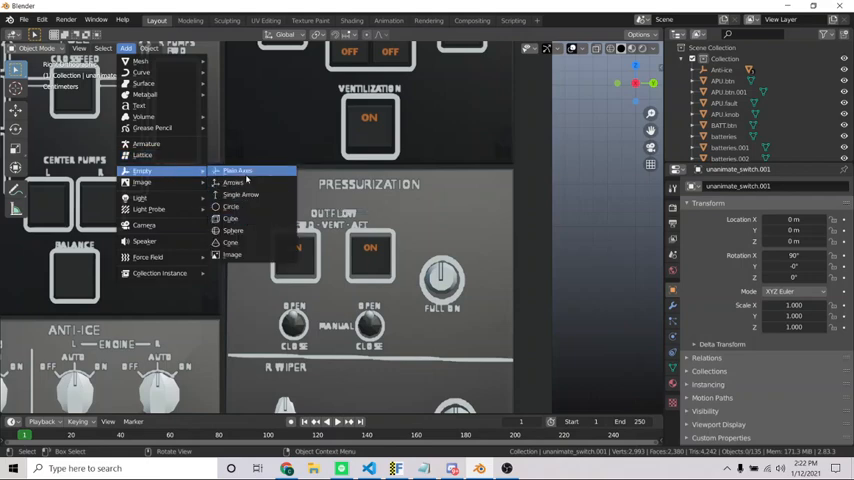
- Add a Plain Axes empty named Empty to the scene
click(236, 170)
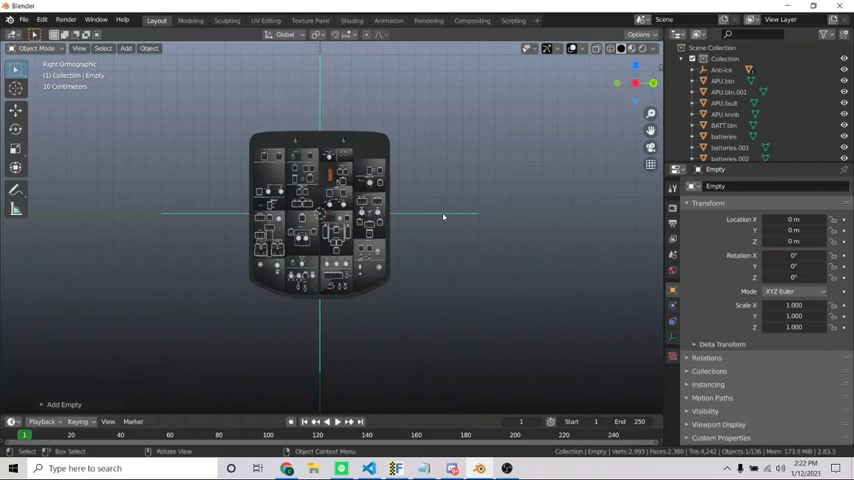
mouse_move(458, 172)
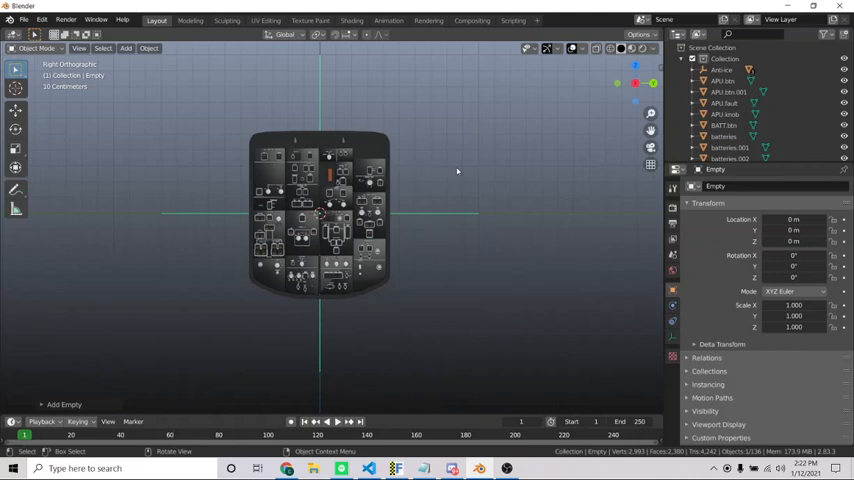
mouse_move(474, 208)
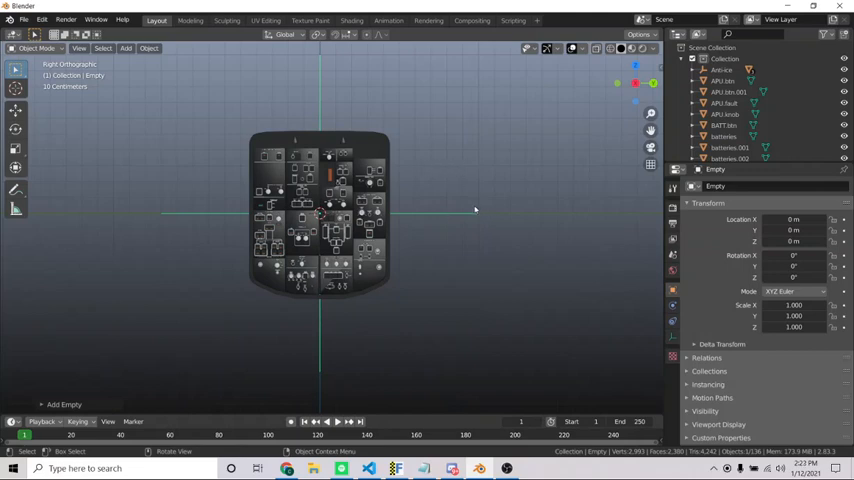
- Return to a close view of the Pressurization panel with its switch objects listed
key(s)
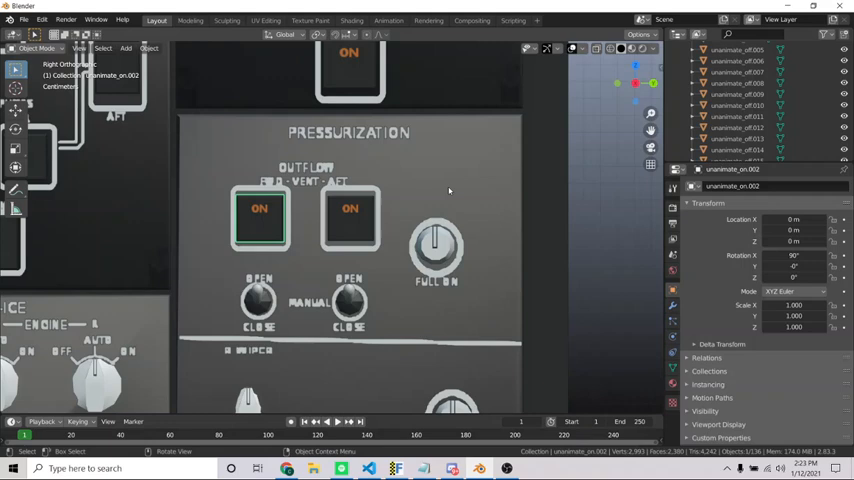
click(348, 218)
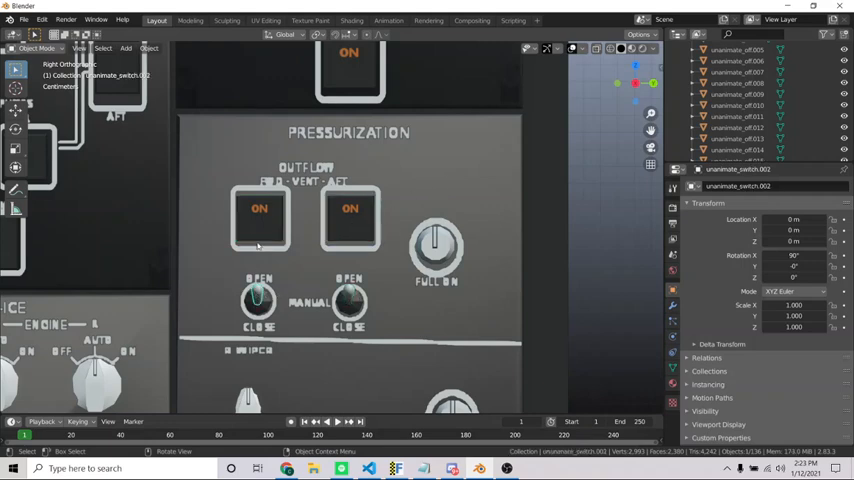
click(260, 218)
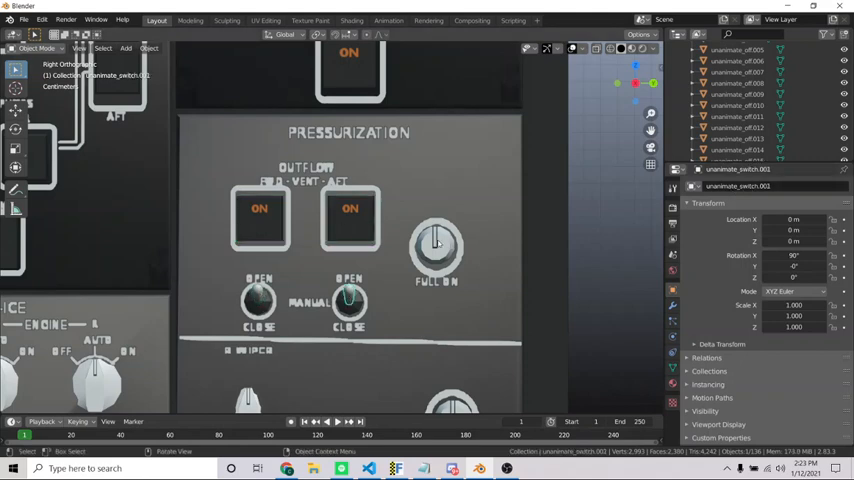
click(350, 218)
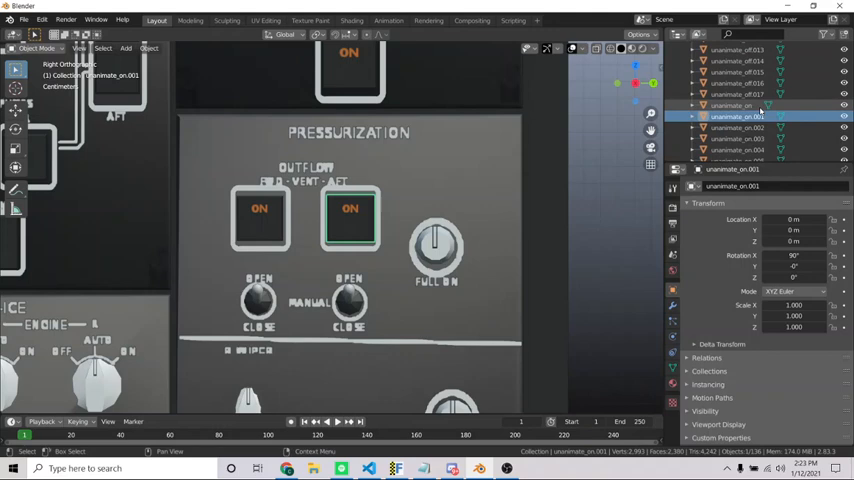
click(738, 128)
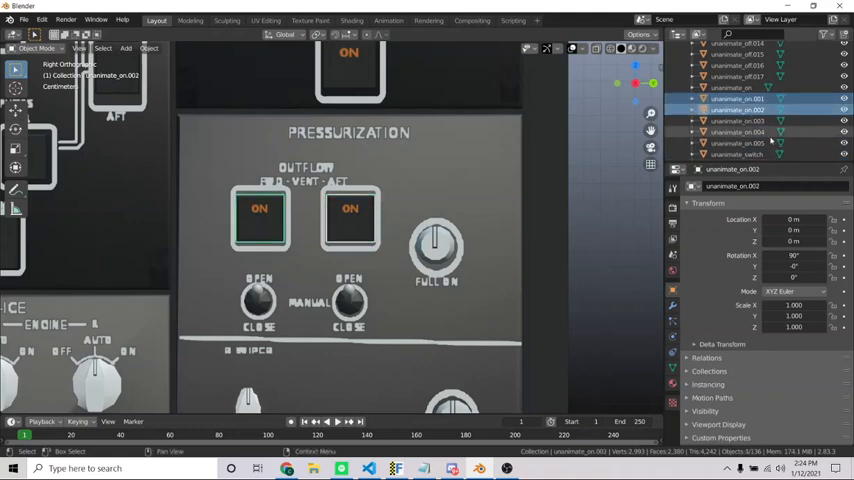
scroll(down, 3)
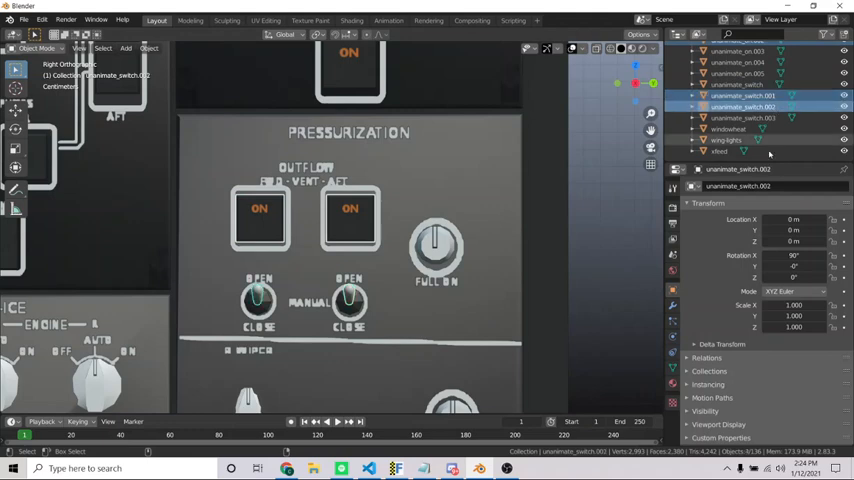
scroll(down, 3)
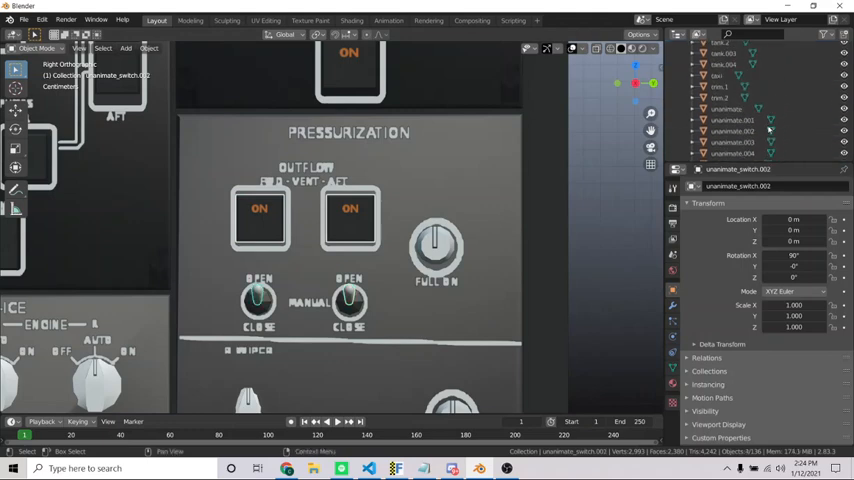
scroll(down, 3)
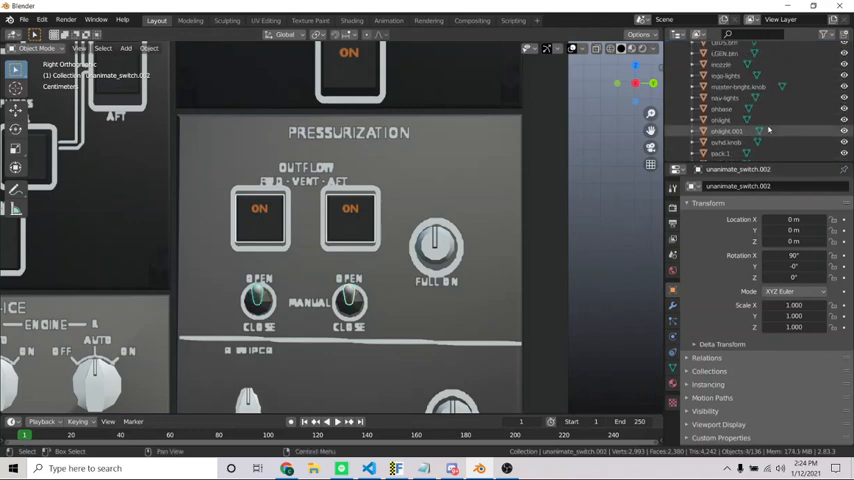
scroll(down, 3)
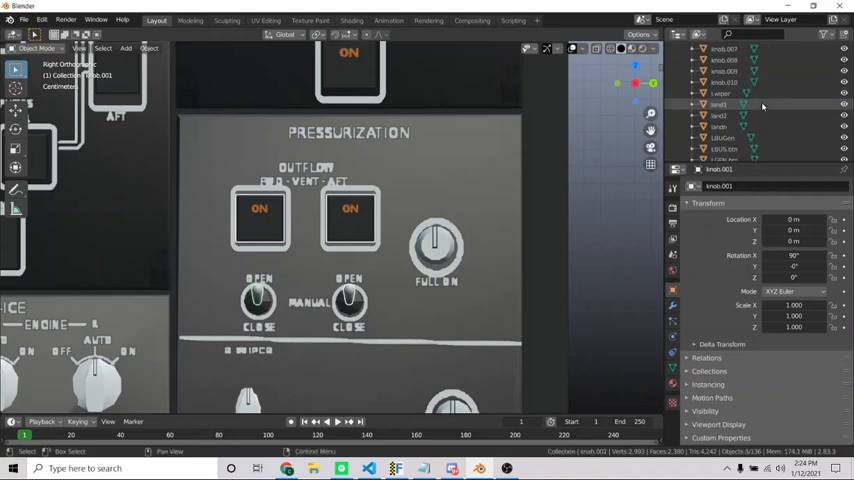
scroll(down, 3)
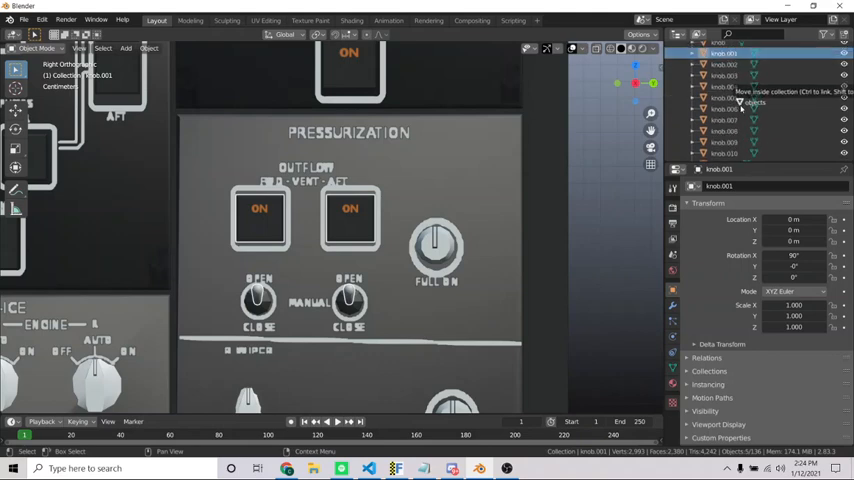
scroll(down, 3)
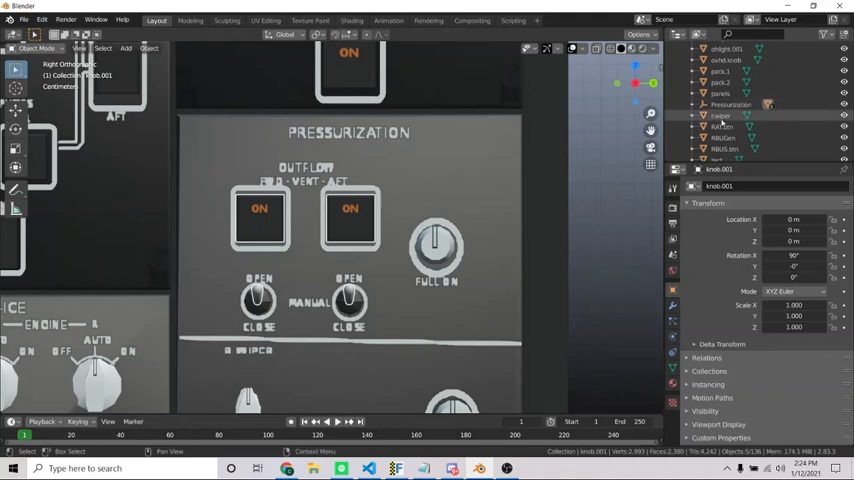
- Parent the pressurization ON buttons and switches to the pressurization empty
click(728, 80)
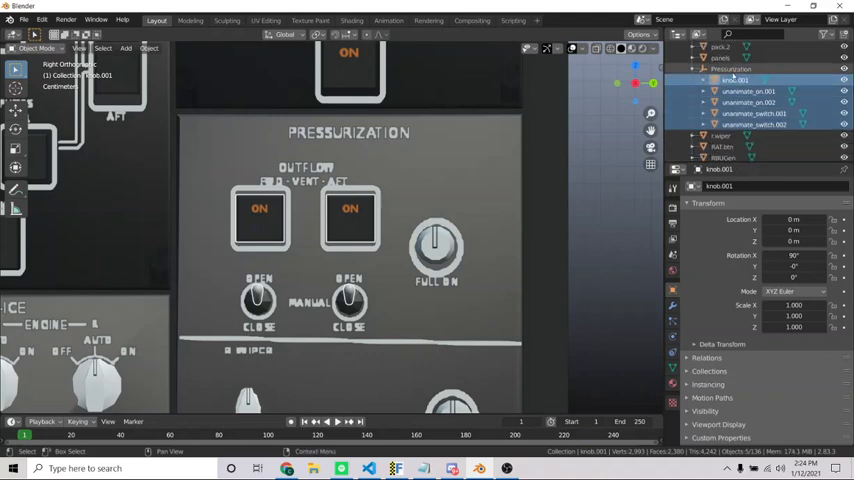
click(436, 244)
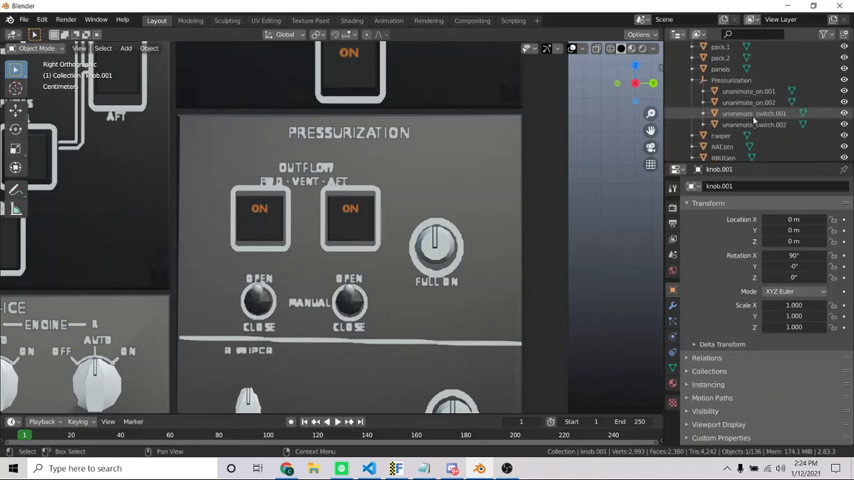
scroll(down, 3)
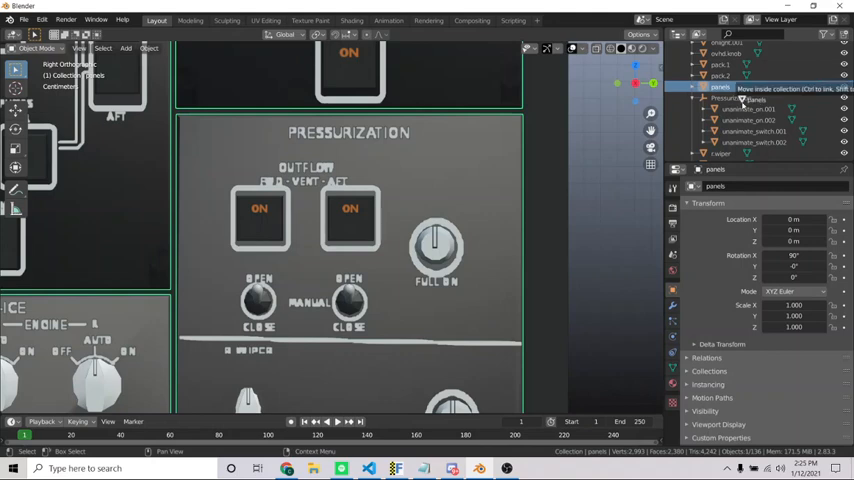
click(744, 120)
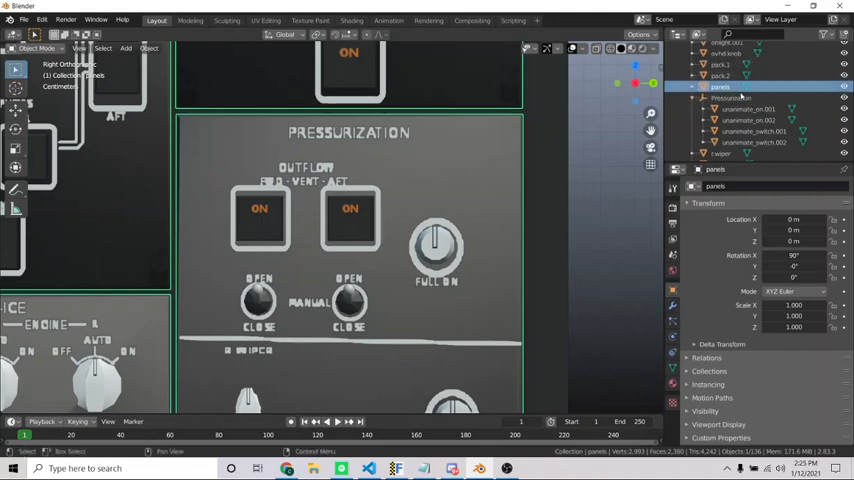
- Parent knob.006, the FULL ON knob, to the Pressurization empty
click(730, 98)
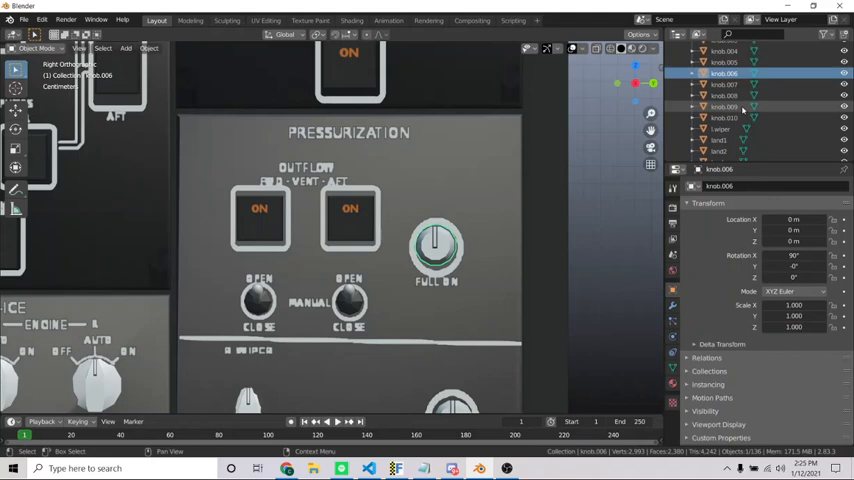
scroll(down, 3)
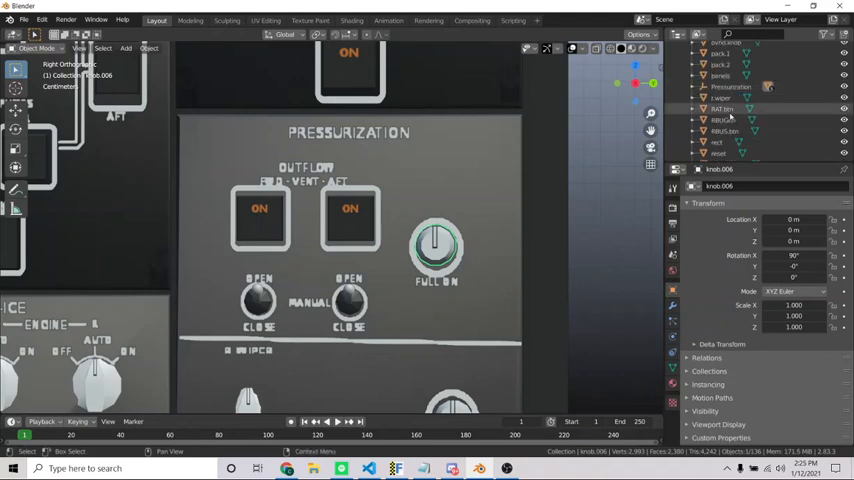
scroll(down, 3)
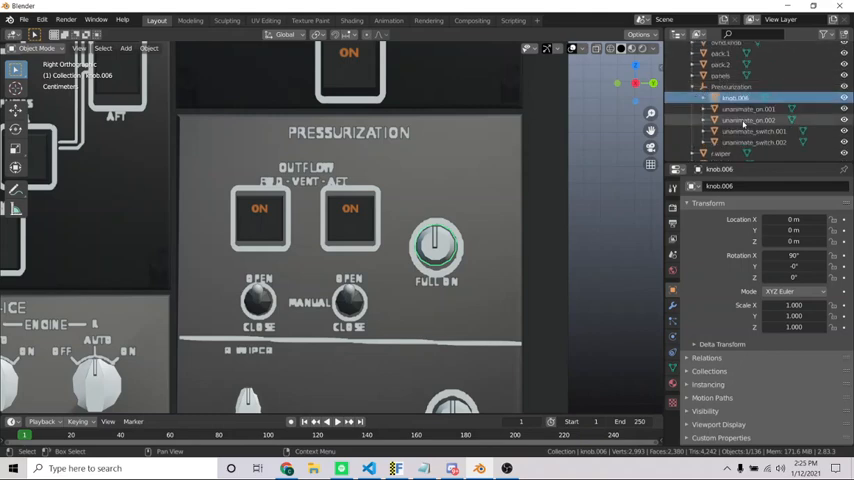
- Verify the hierarchy by selecting the child switch, both ON buttons and the Pressurization empty
click(756, 142)
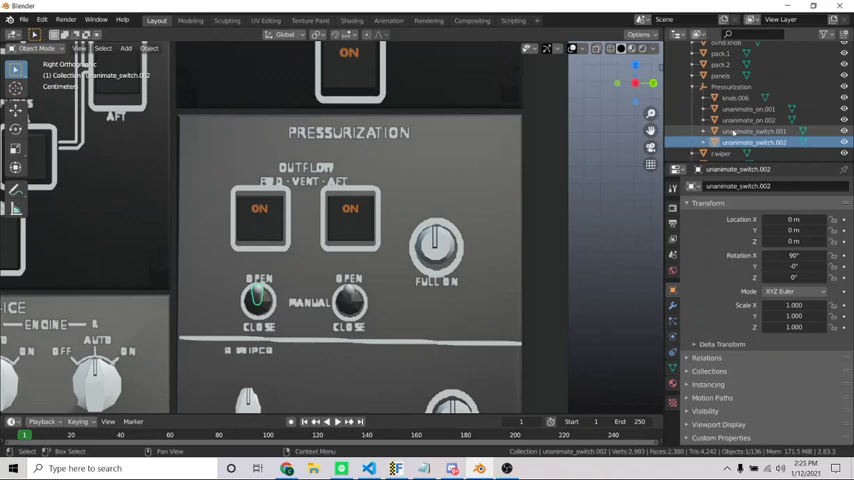
click(744, 120)
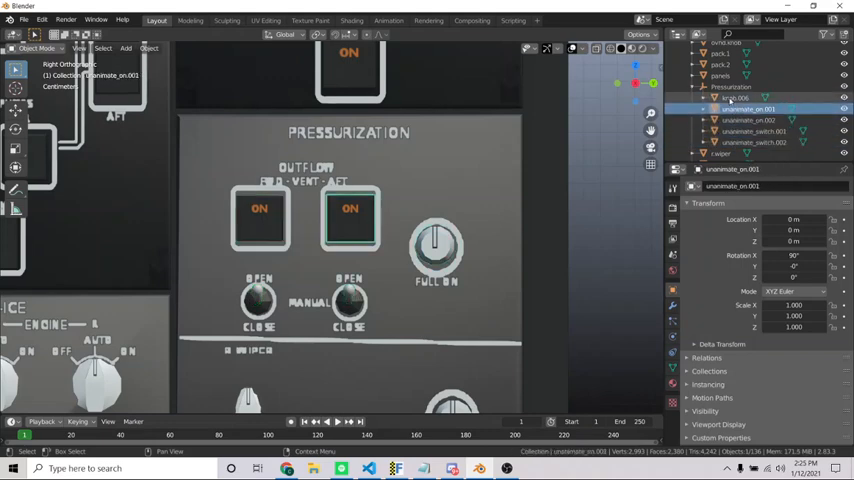
click(748, 120)
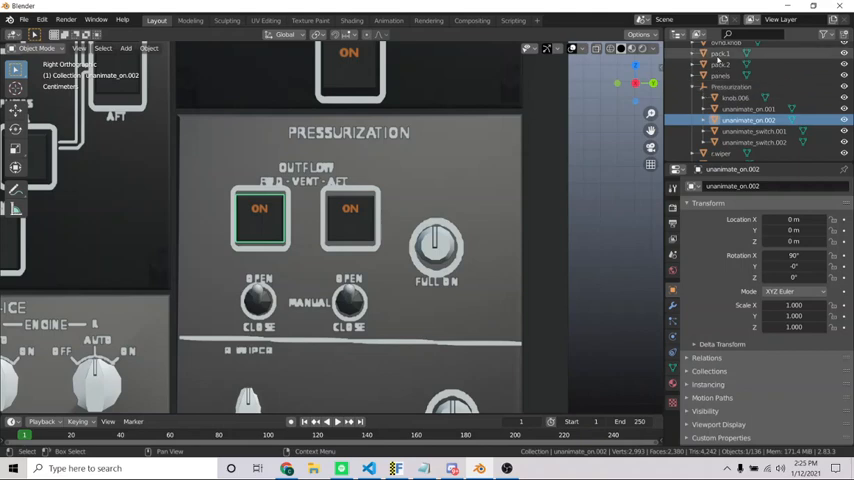
click(732, 86)
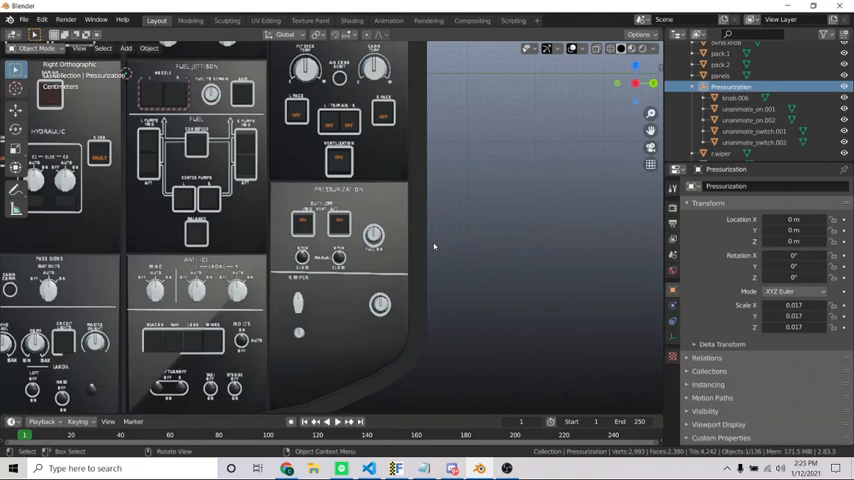
click(756, 132)
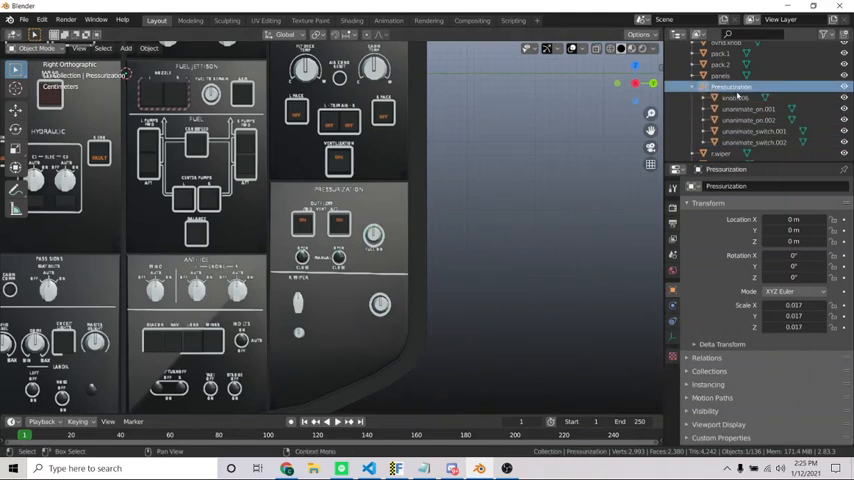
click(730, 98)
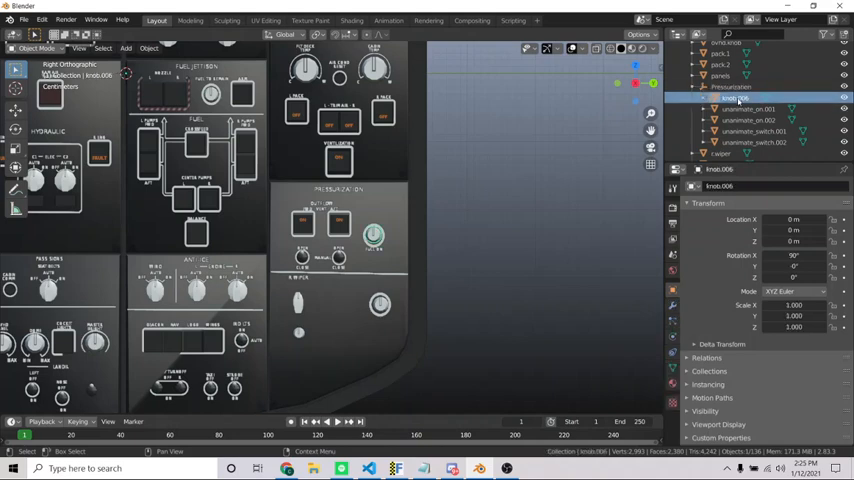
click(756, 132)
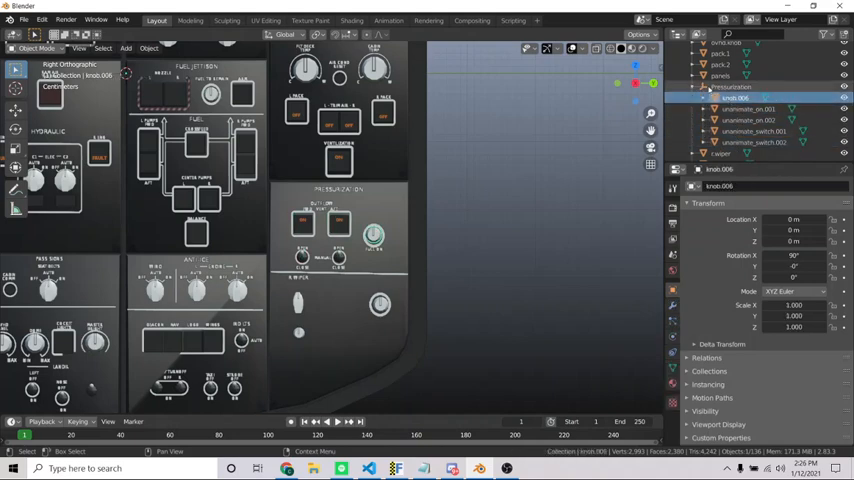
click(732, 88)
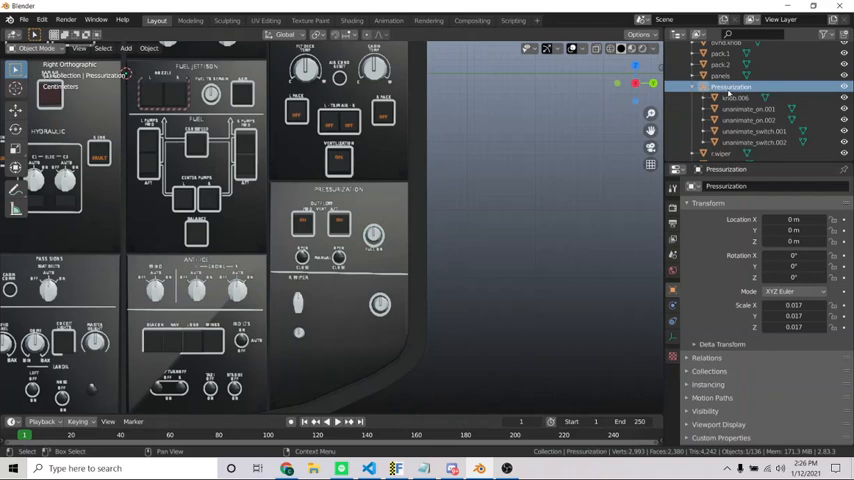